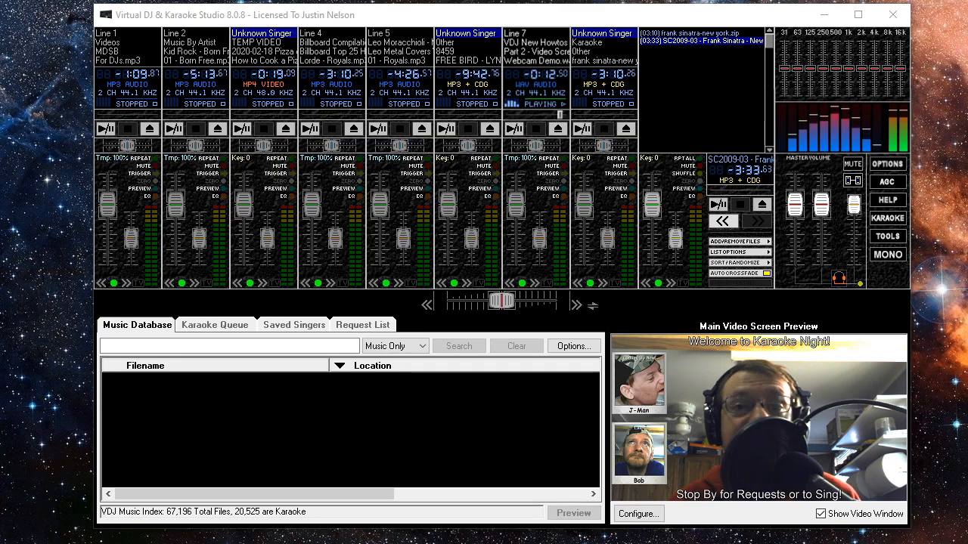
Step: Set the video screen background colour to dark blue
left_click(638, 513)
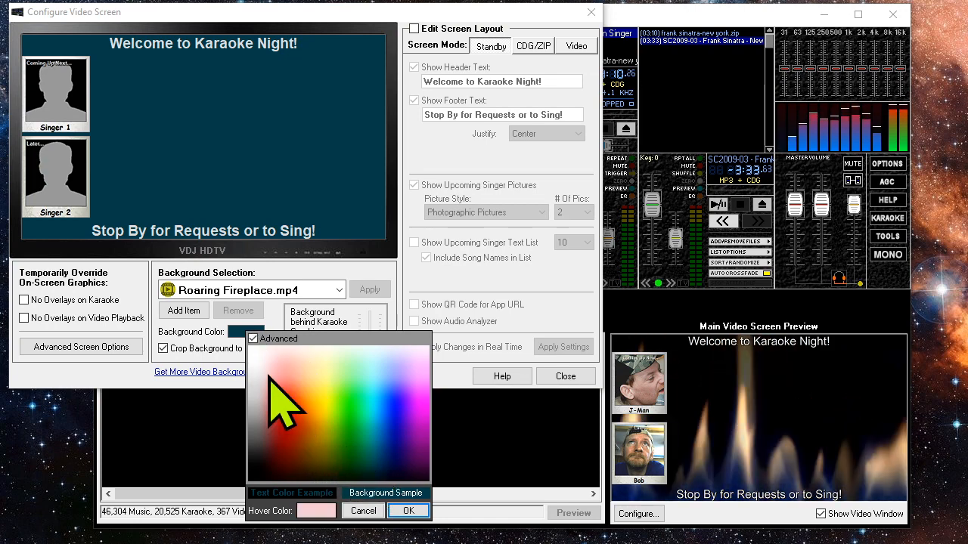
left_click(254, 338)
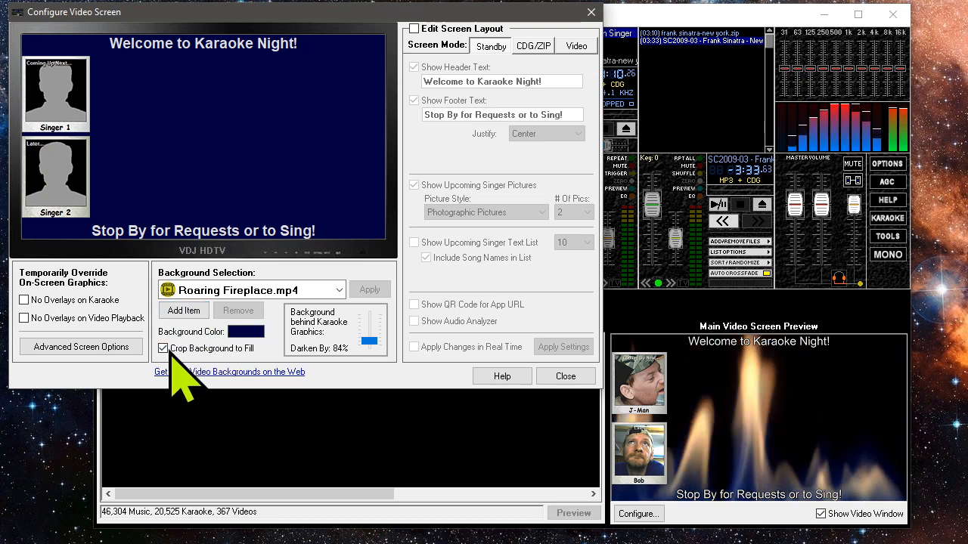
Step: Toggle Crop Background to Fill off and back on so cropping stays enabled
left_click(163, 348)
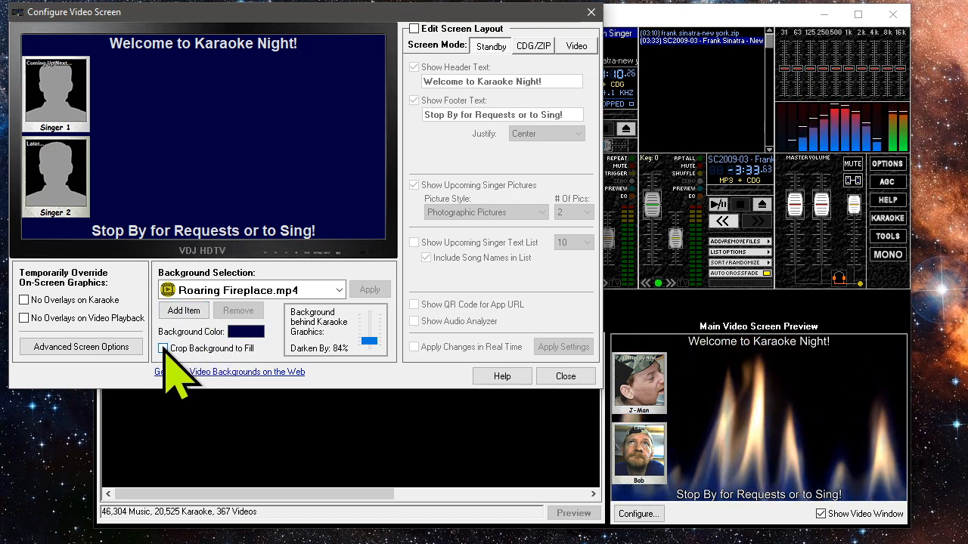
left_click(162, 347)
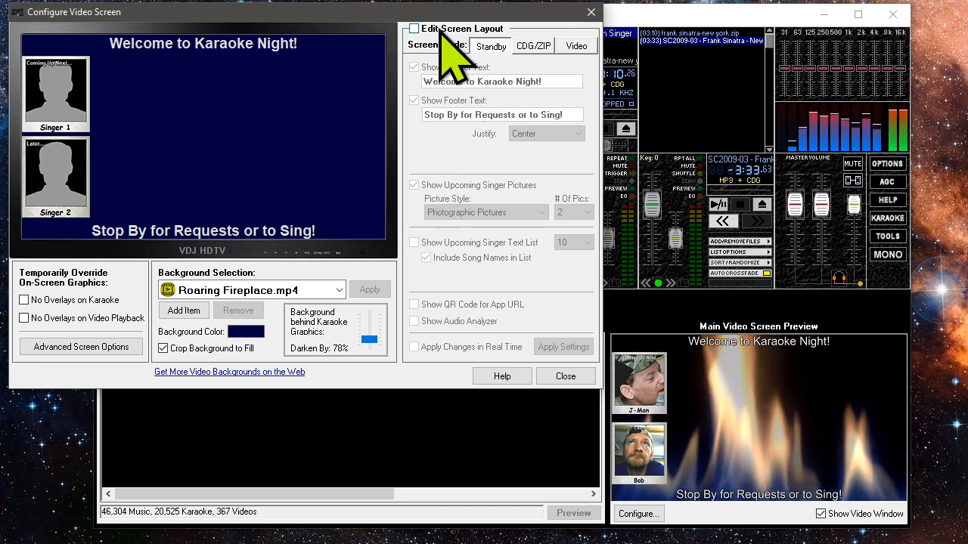
Step: Enable Edit Screen Layout, review CDG/ZIP and Video layouts, and select the header text
left_click(414, 29)
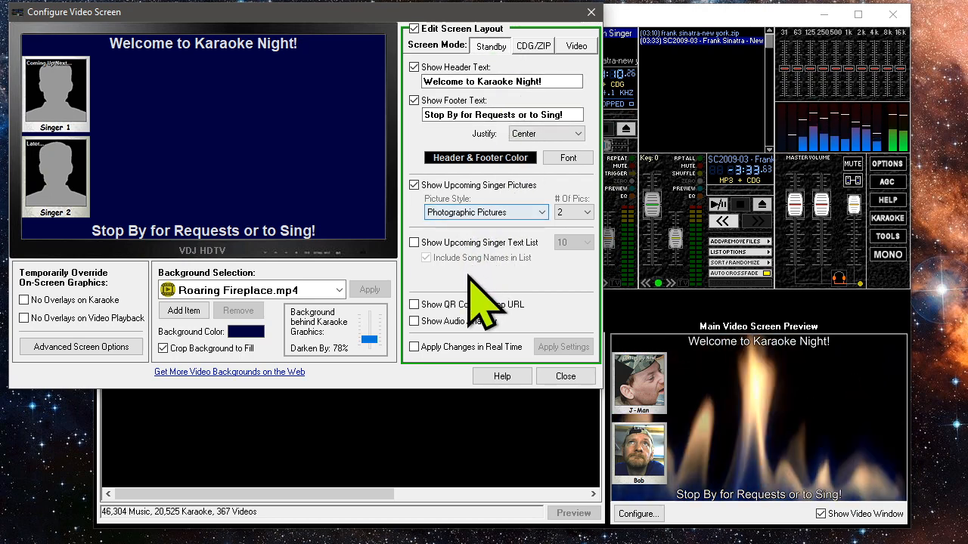
left_click(533, 47)
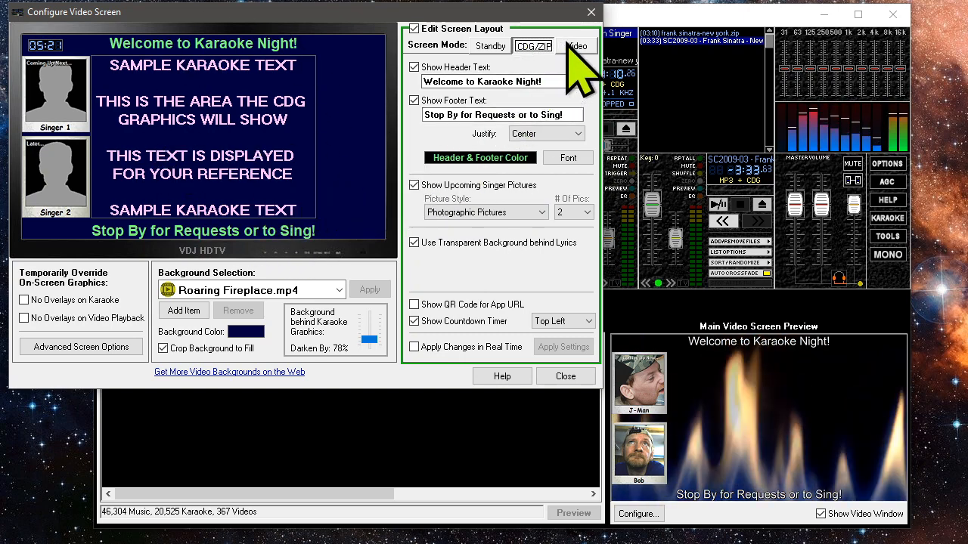
left_click(576, 46)
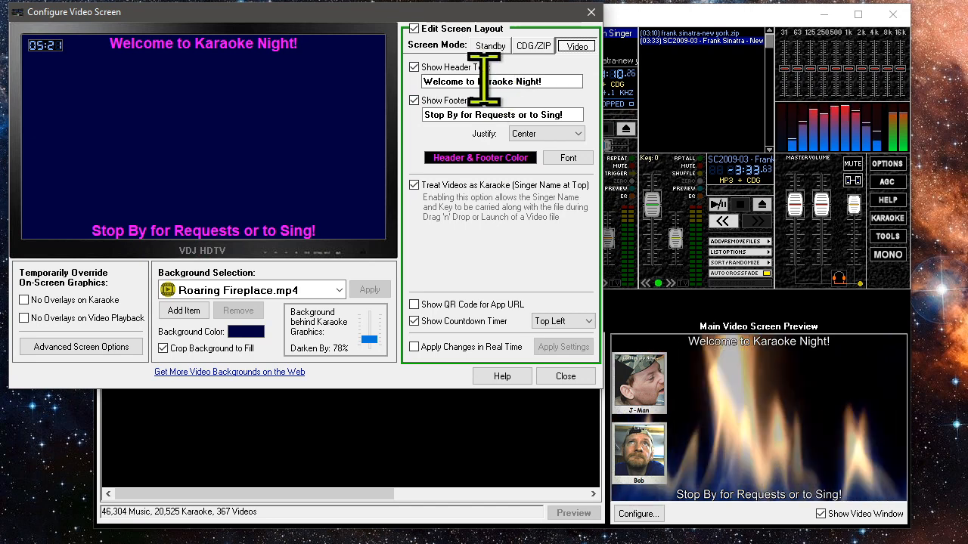
triple_click(502, 81)
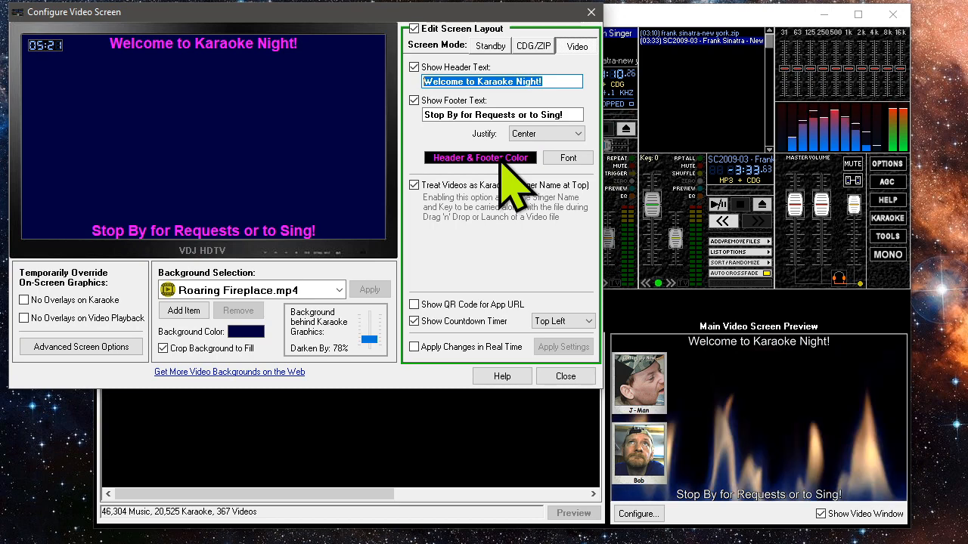
Step: In Standby mode, keep header and footer text shown and enable Apply Changes in Real Time
left_click(490, 46)
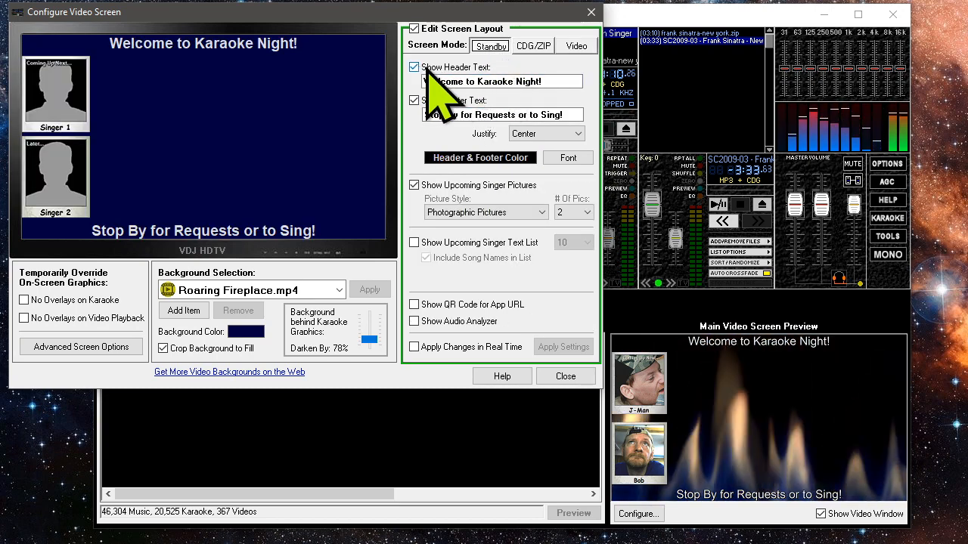
left_click(414, 67)
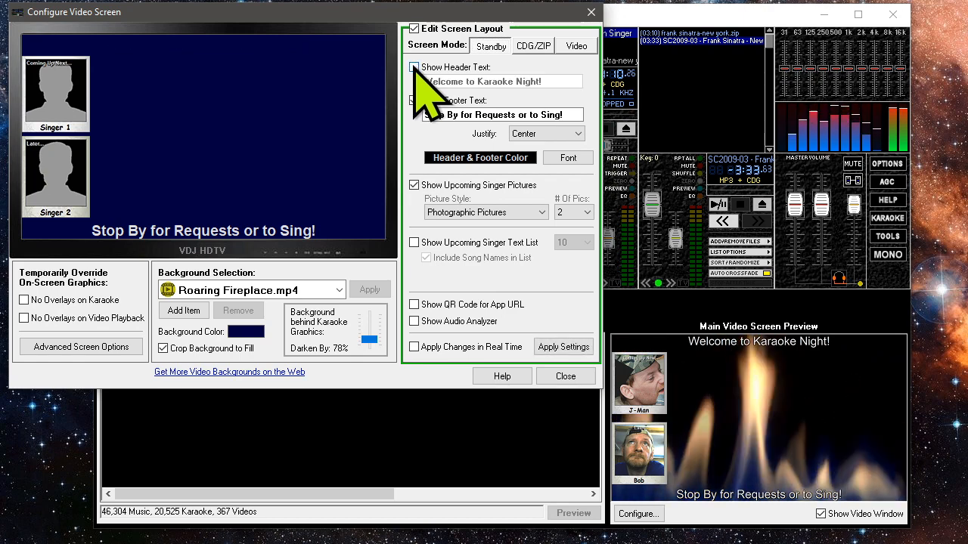
left_click(413, 67)
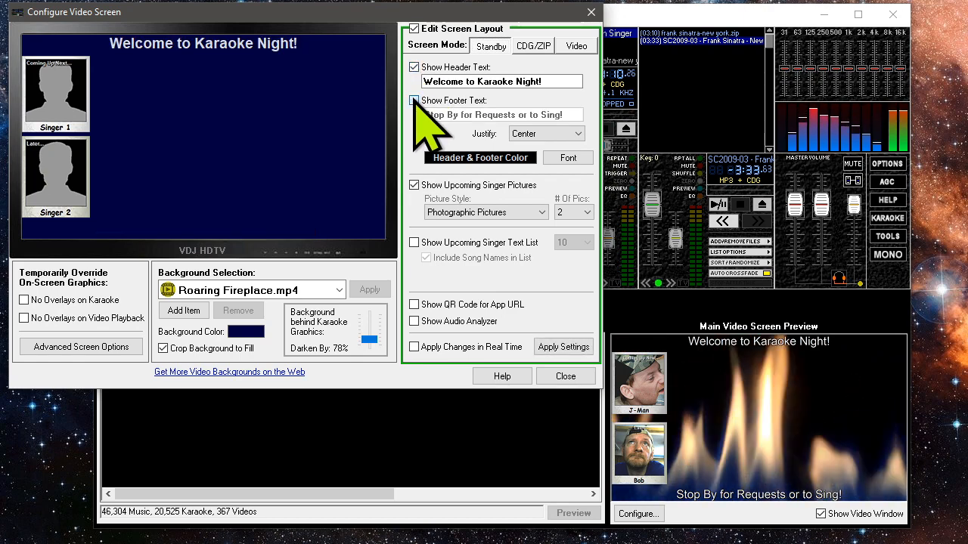
left_click(414, 100)
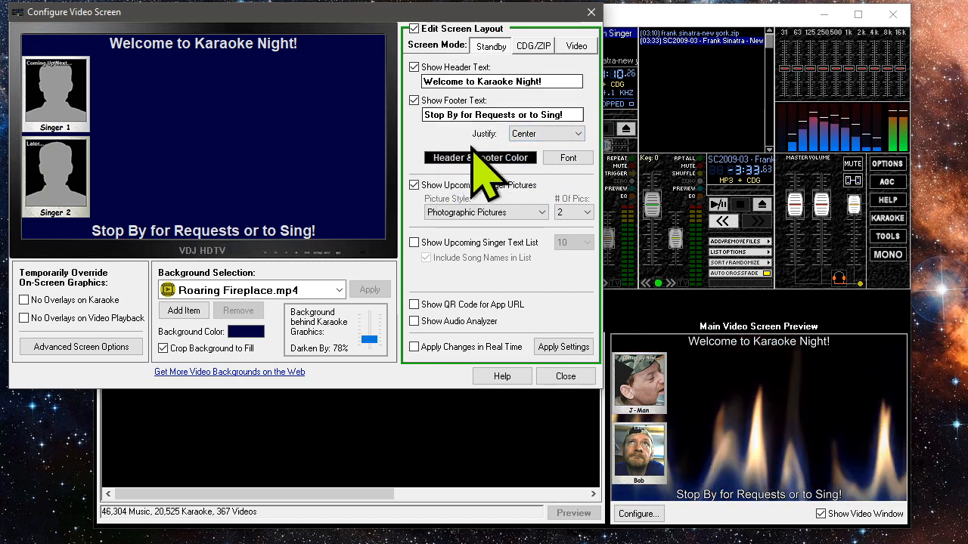
mouse_move(469, 220)
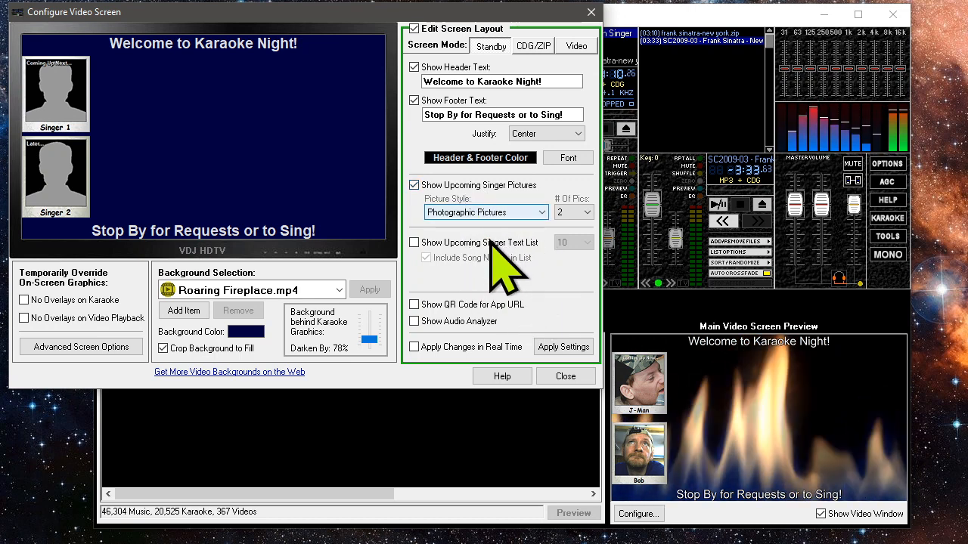
left_click(413, 347)
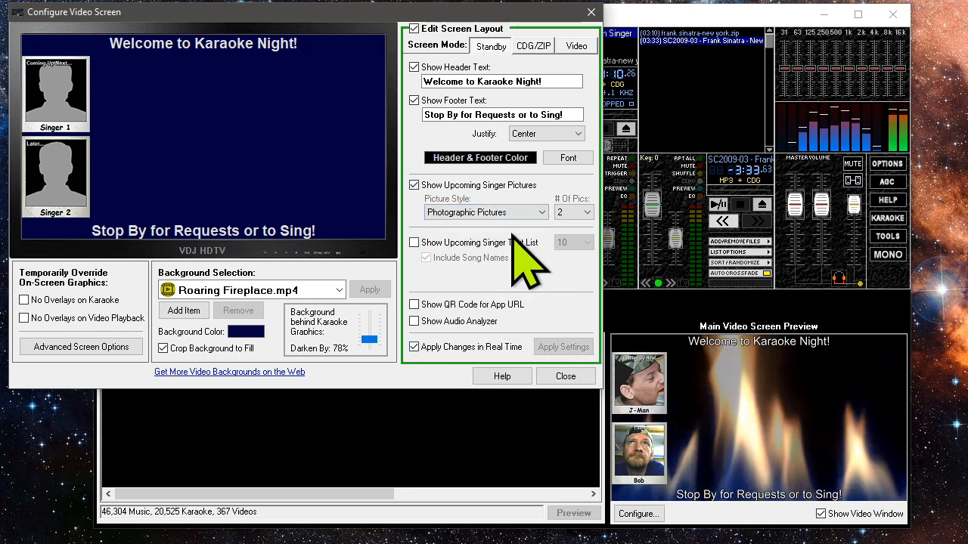